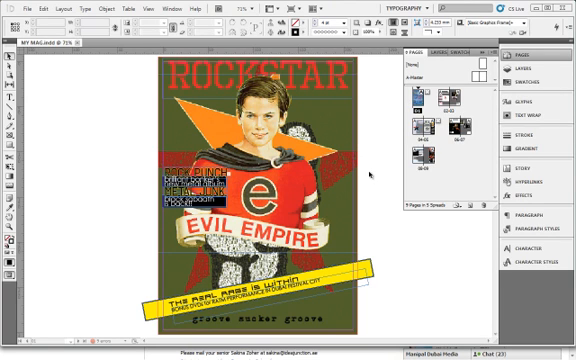
mouse_move(440, 153)
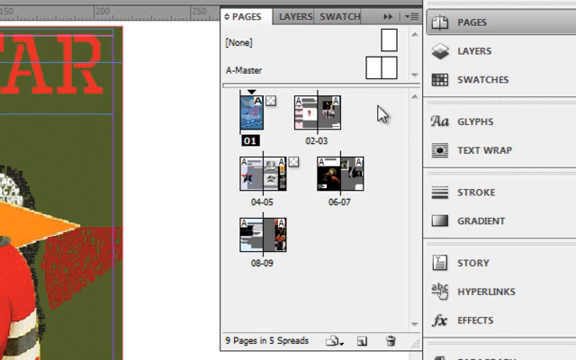
mouse_move(379, 280)
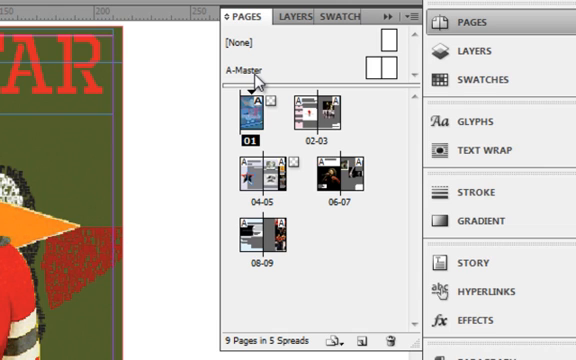
mouse_move(257, 245)
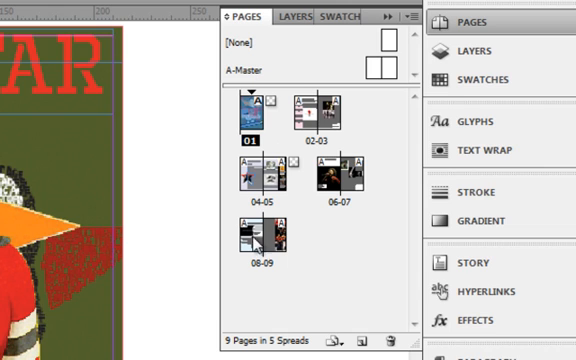
mouse_move(313, 264)
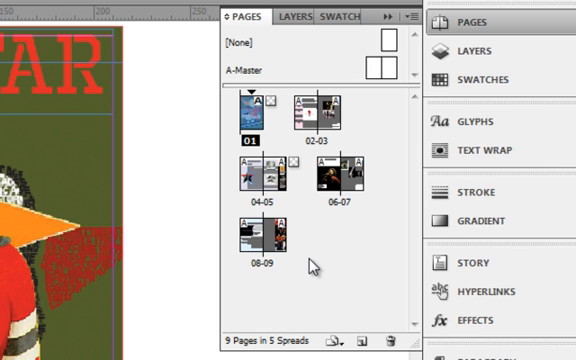
mouse_move(313, 263)
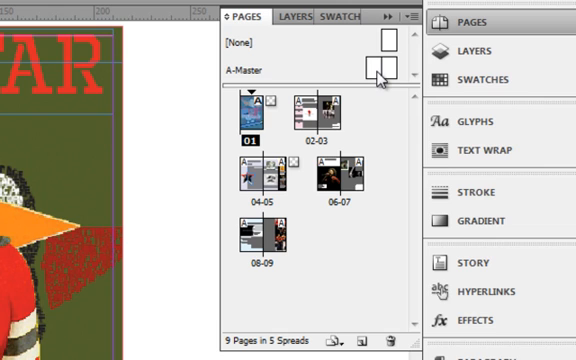
mouse_move(378, 80)
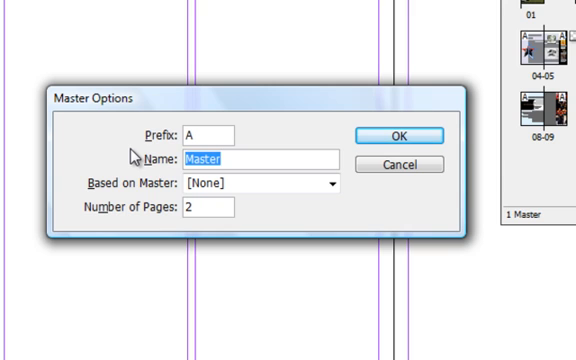
Step: Enter 'MainPages' as the master name in Master Options and confirm
type("MainPag")
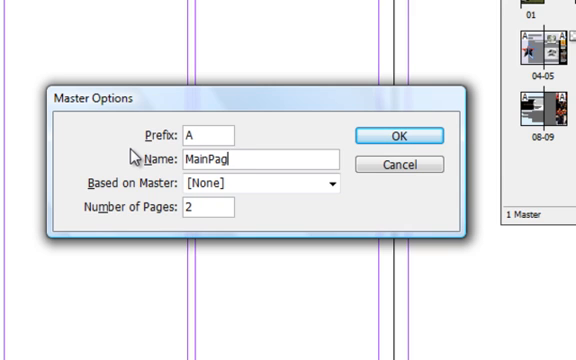
type("es")
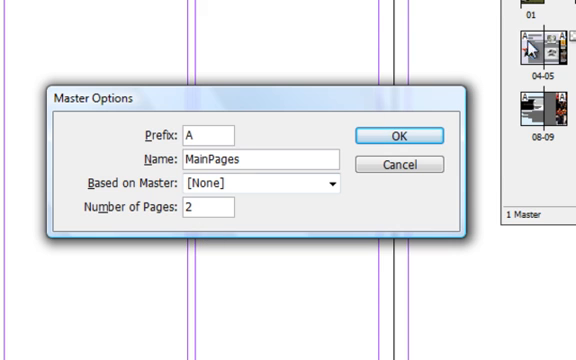
mouse_move(533, 48)
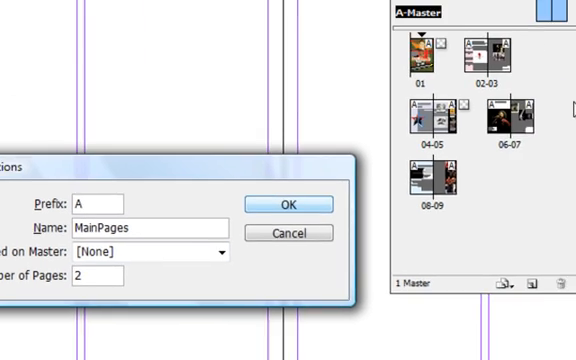
left_click(288, 204)
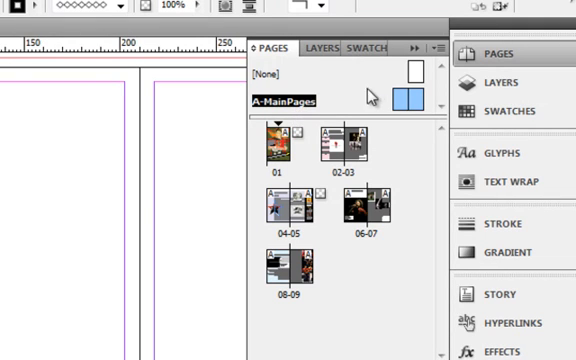
mouse_move(437, 48)
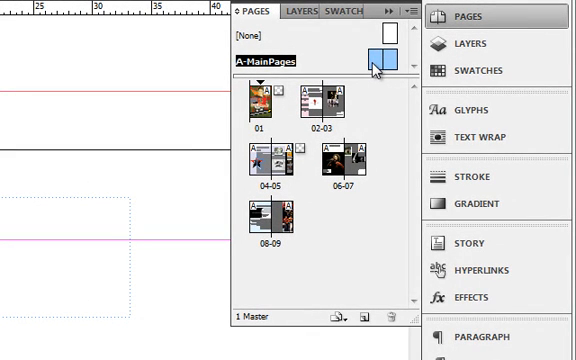
mouse_move(372, 66)
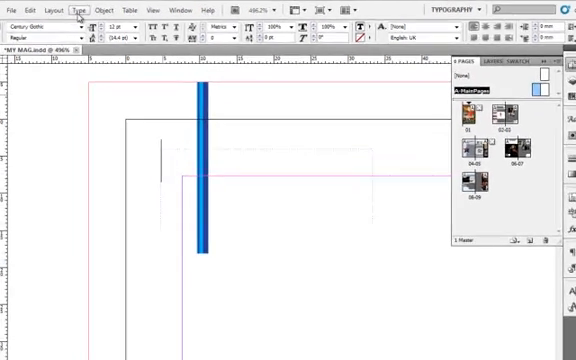
Step: Insert a Current Page Number marker ('A') into the master's text frame via the Type menu
left_click(75, 10)
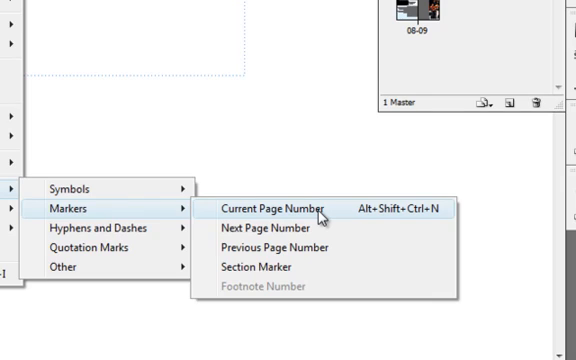
left_click(289, 209)
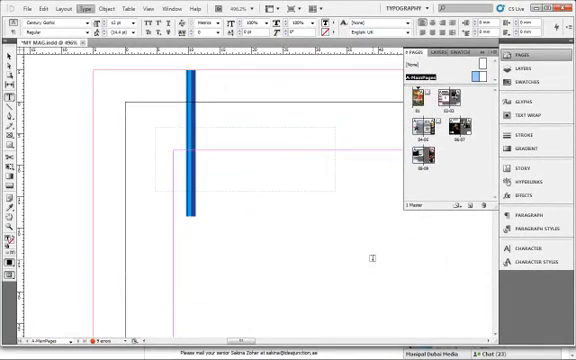
type("A")
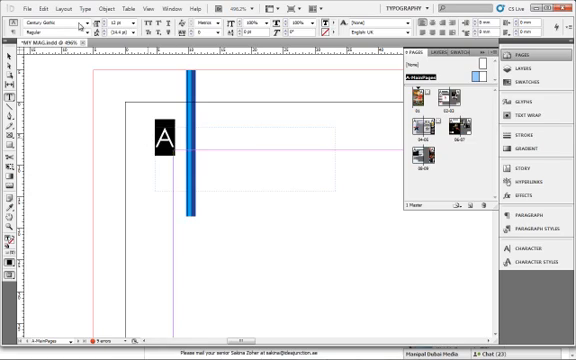
left_click(100, 57)
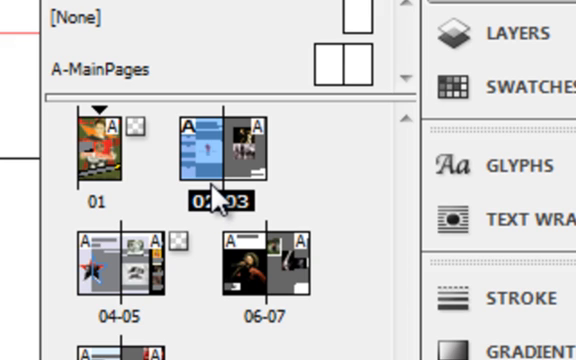
Step: Open the 02-03 spread from its Pages panel thumbnail
double_click(215, 145)
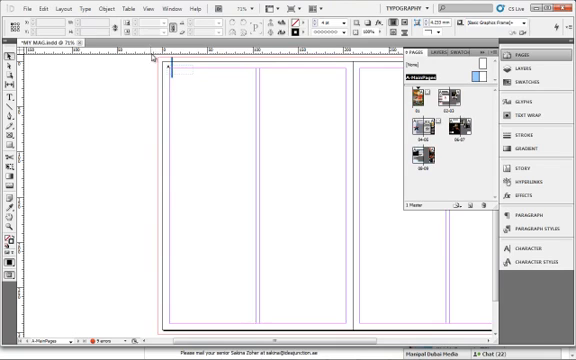
Step: Draw a rectangle frame beside the blue vertical line at the master's top-left
left_click_drag(152, 54, 236, 116)
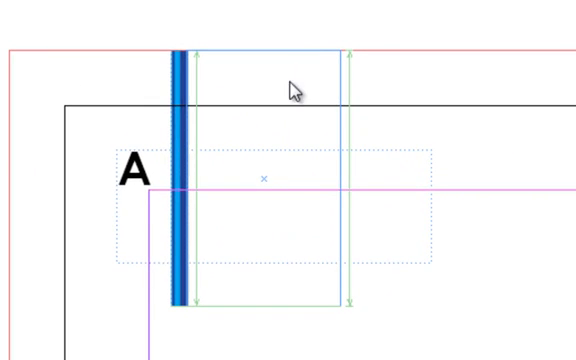
mouse_move(277, 70)
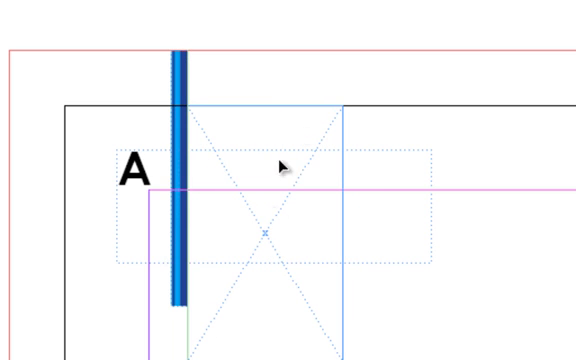
mouse_move(277, 352)
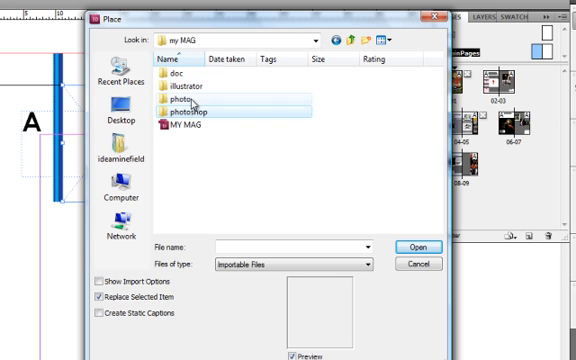
Step: Browse into the photo folder of my MAG in the Place dialog
double_click(186, 99)
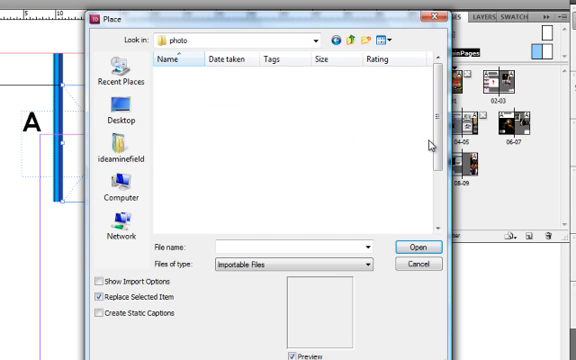